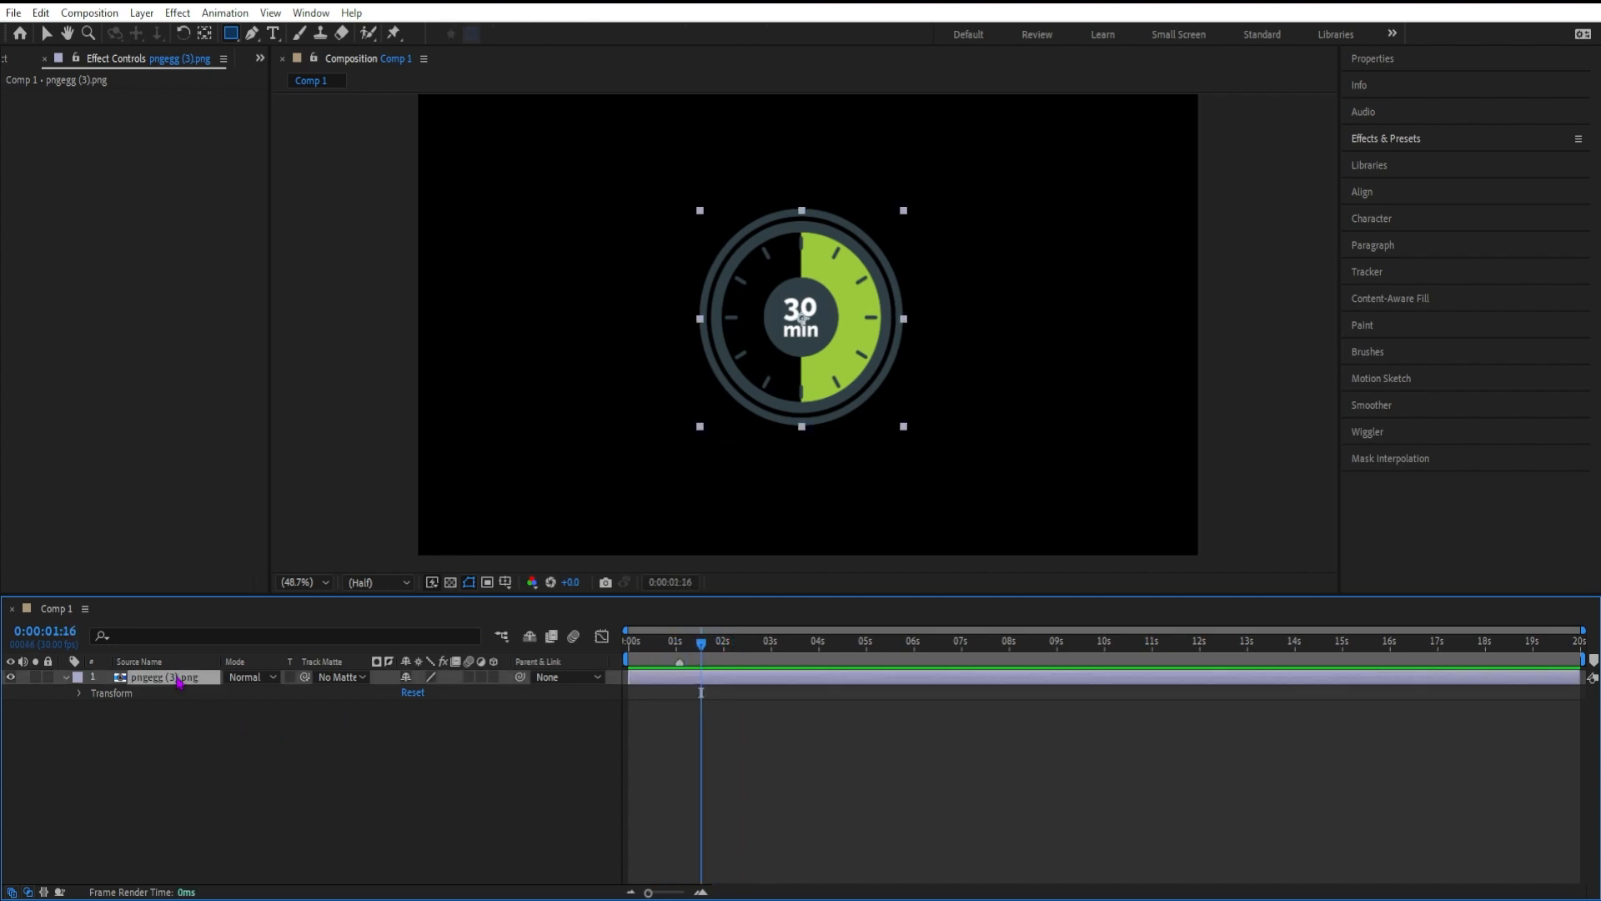
pyautogui.moveTo(216, 710)
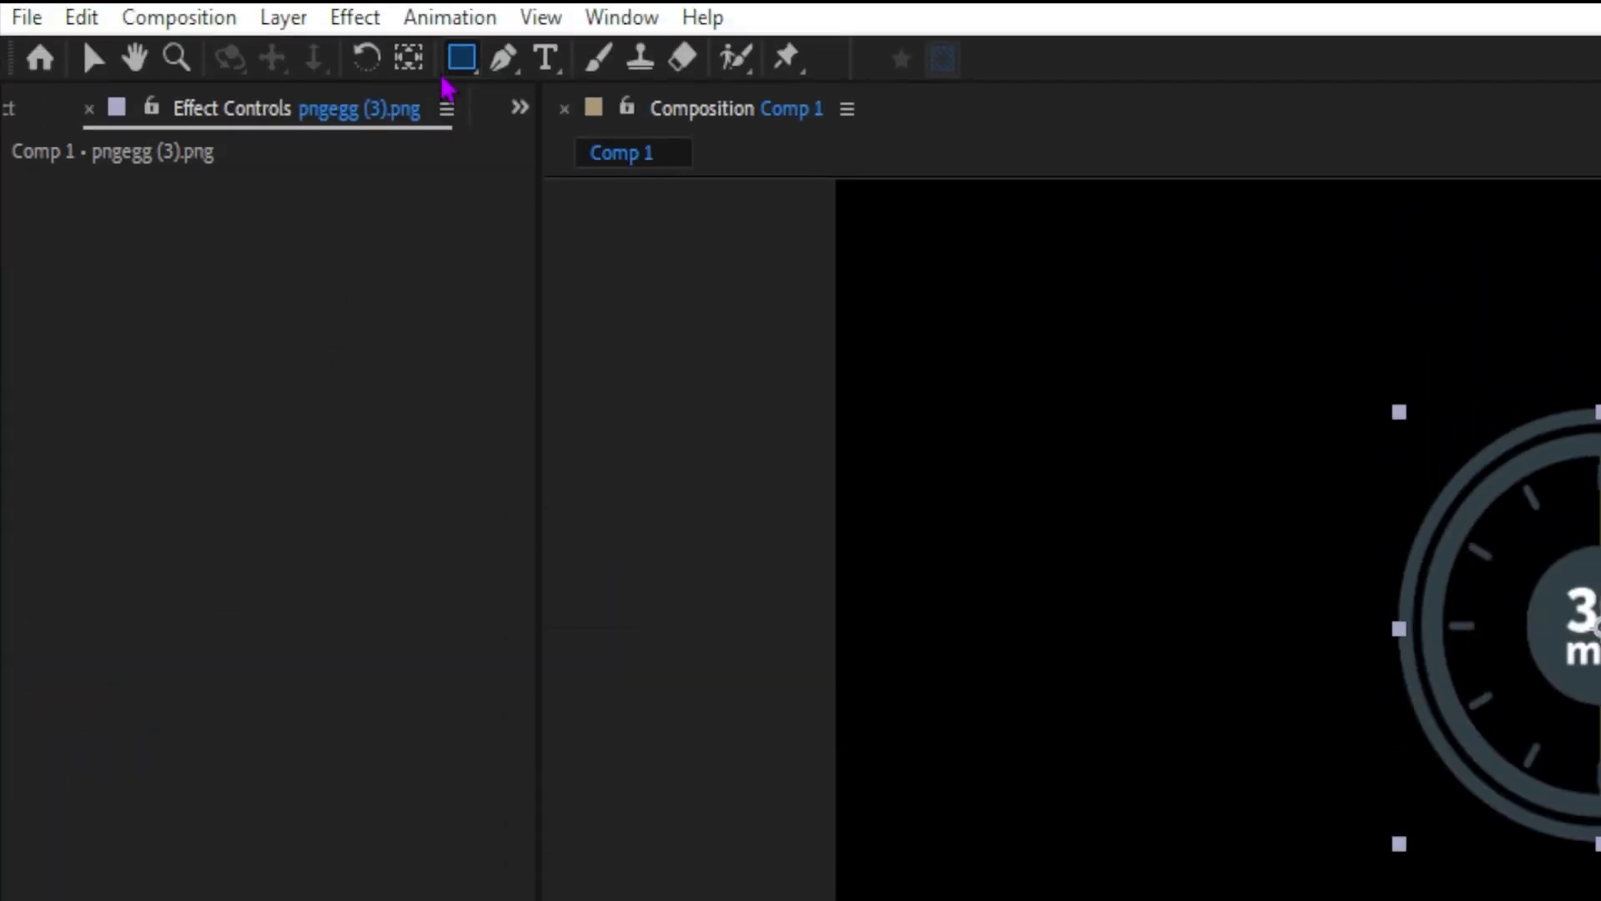
pyautogui.moveTo(468, 63)
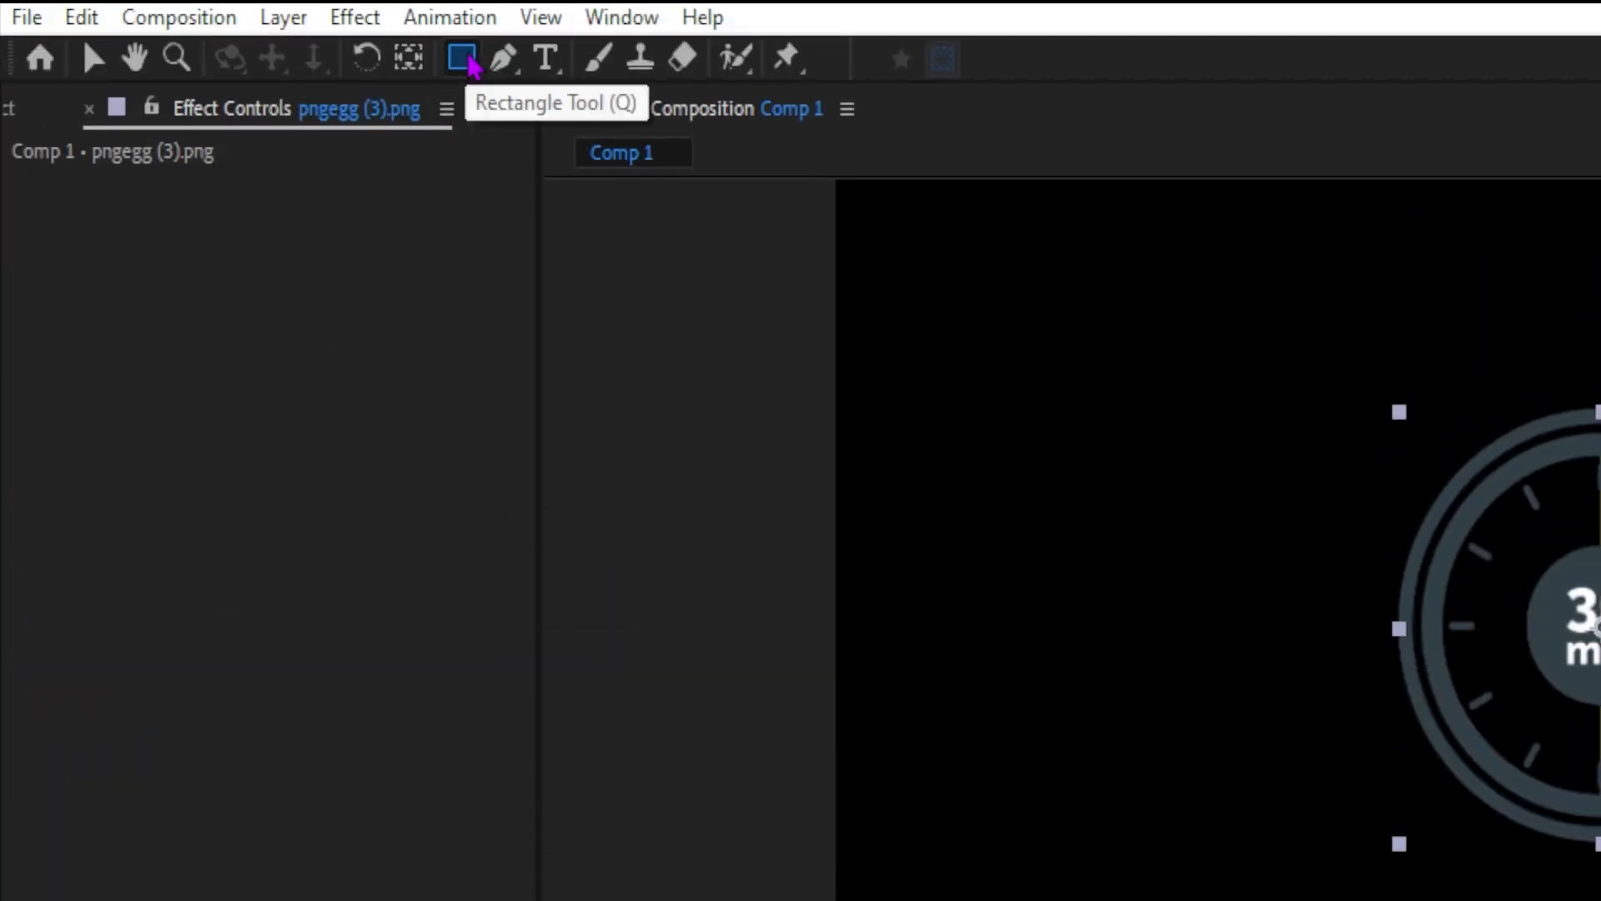
# - Make the Rectangle Tool the active drawing tool
pyautogui.click(457, 57)
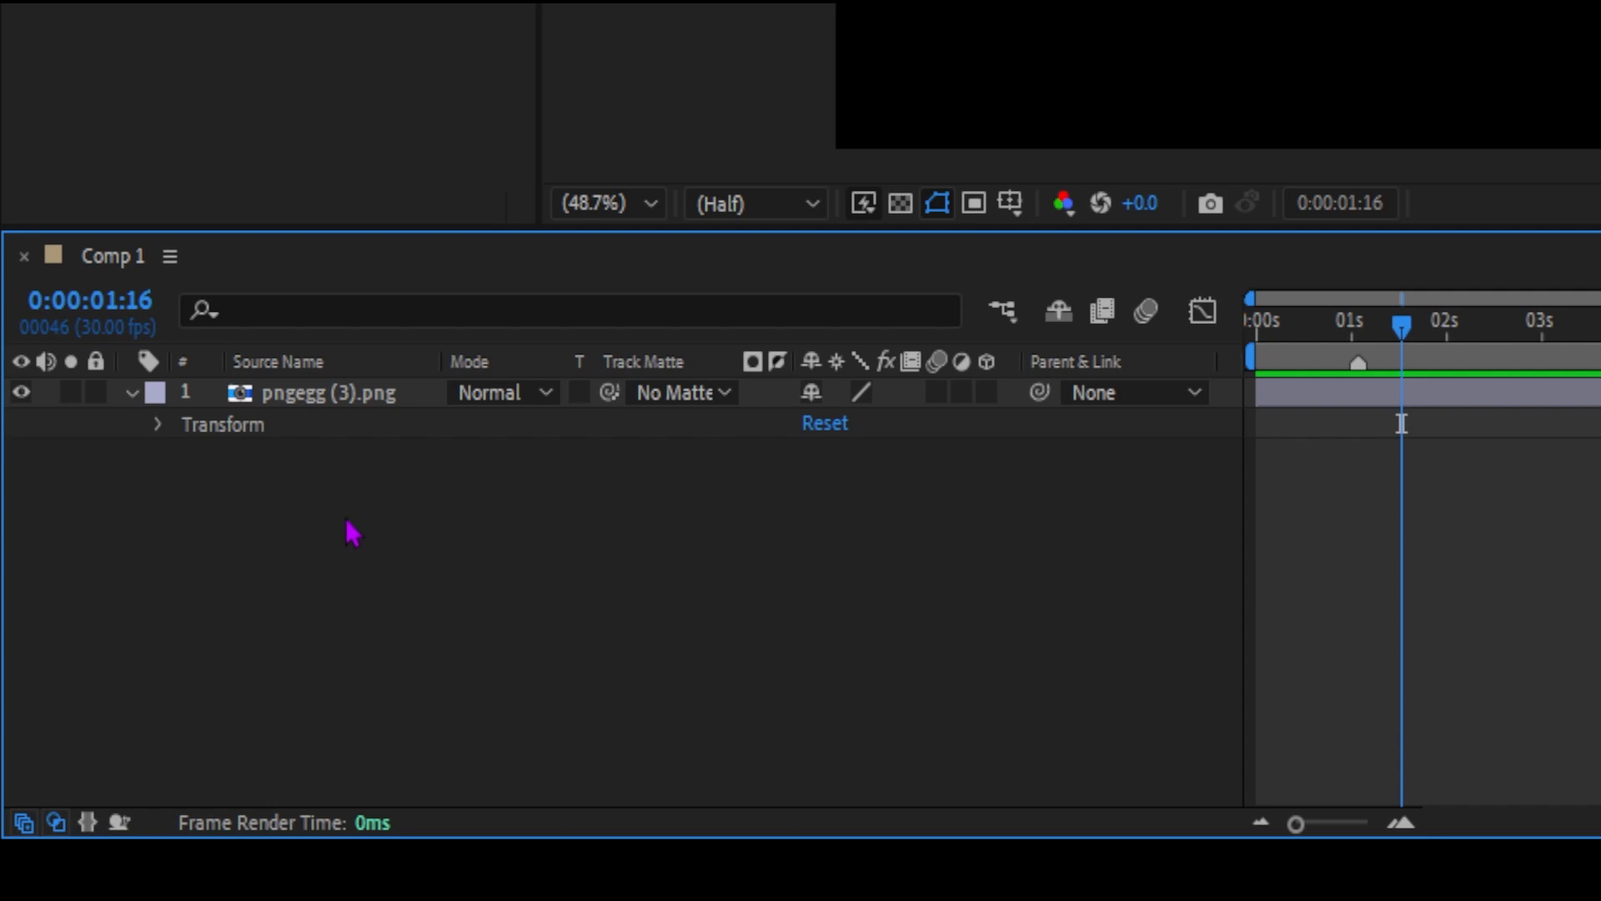
pyautogui.moveTo(407, 421)
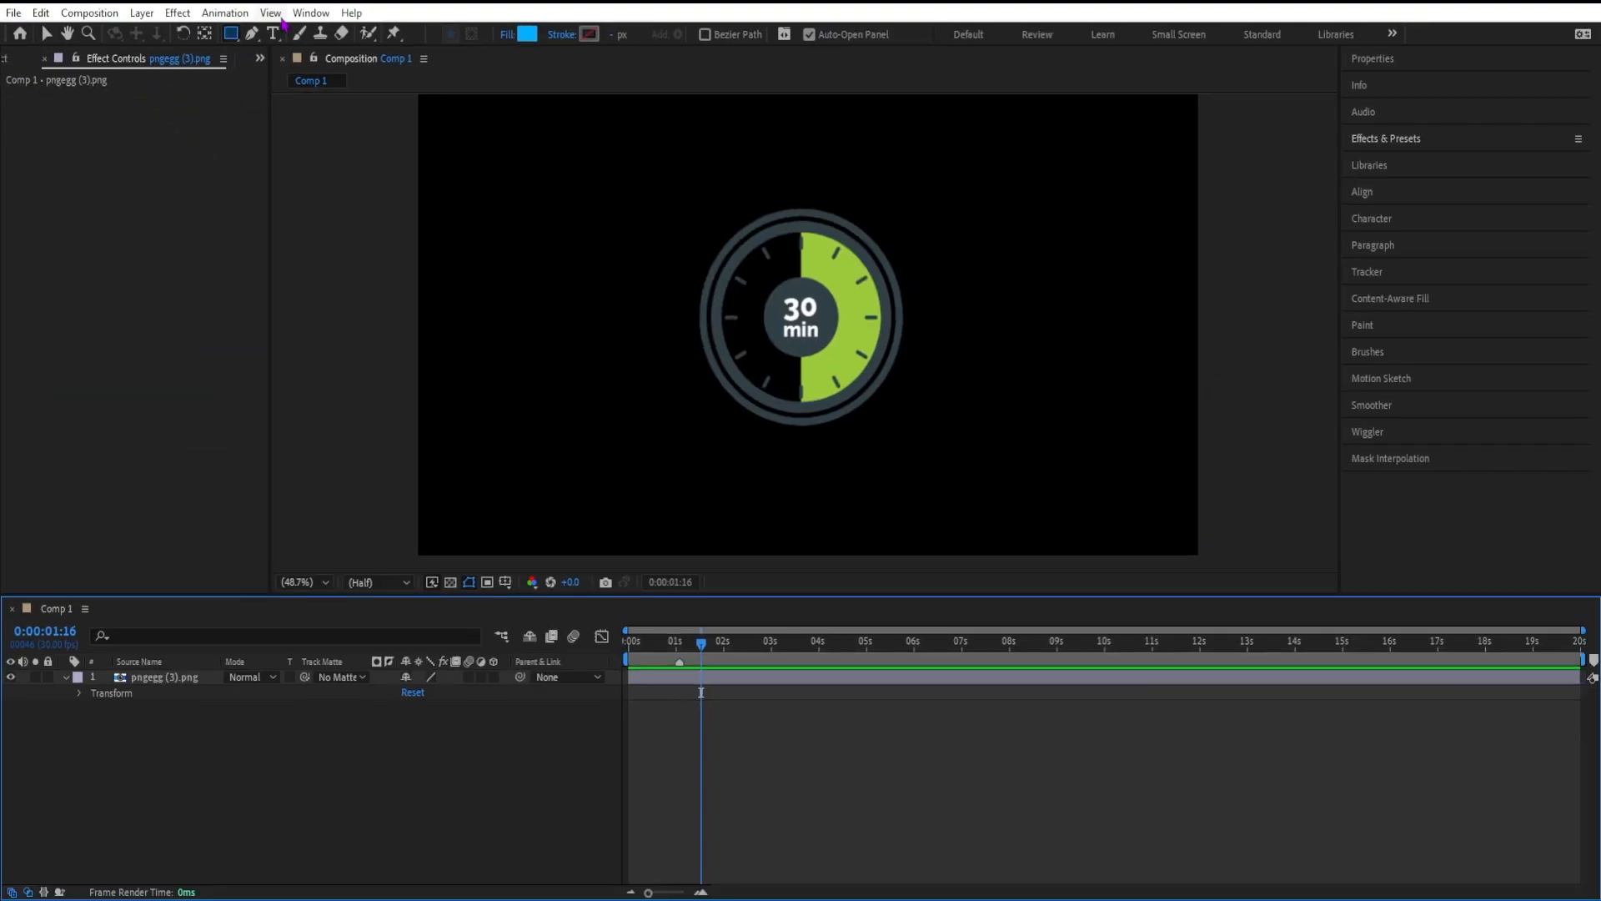
pyautogui.click(237, 31)
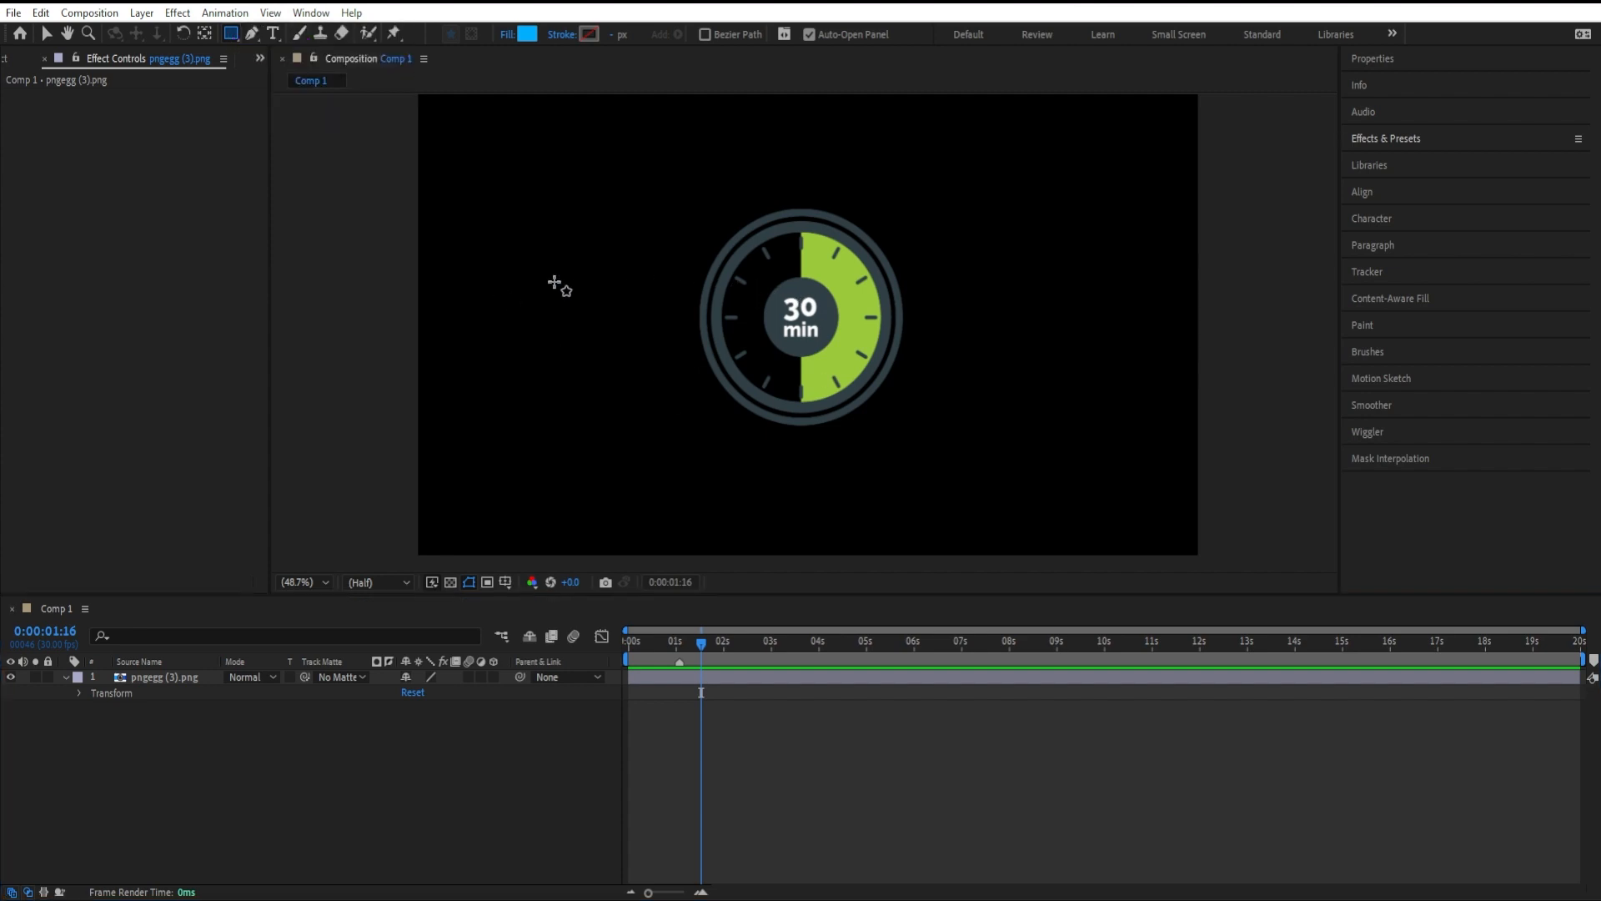
# - Draw a rectangle filled with blue 00AEEF over the timer and resize it to frame it
pyautogui.click(531, 34)
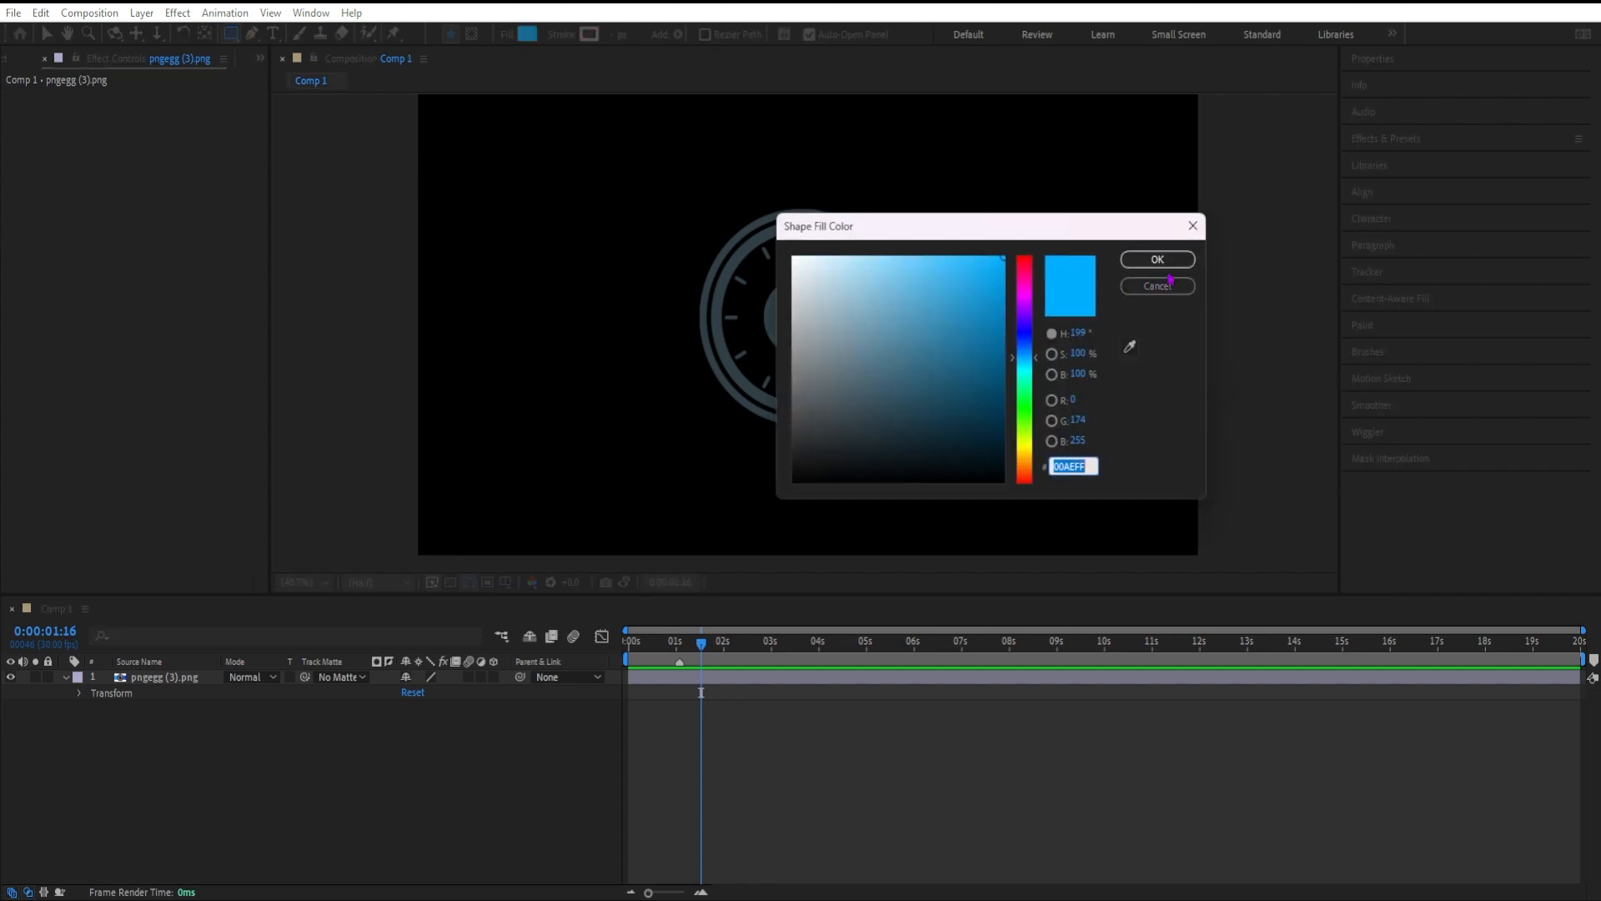
pyautogui.click(1158, 259)
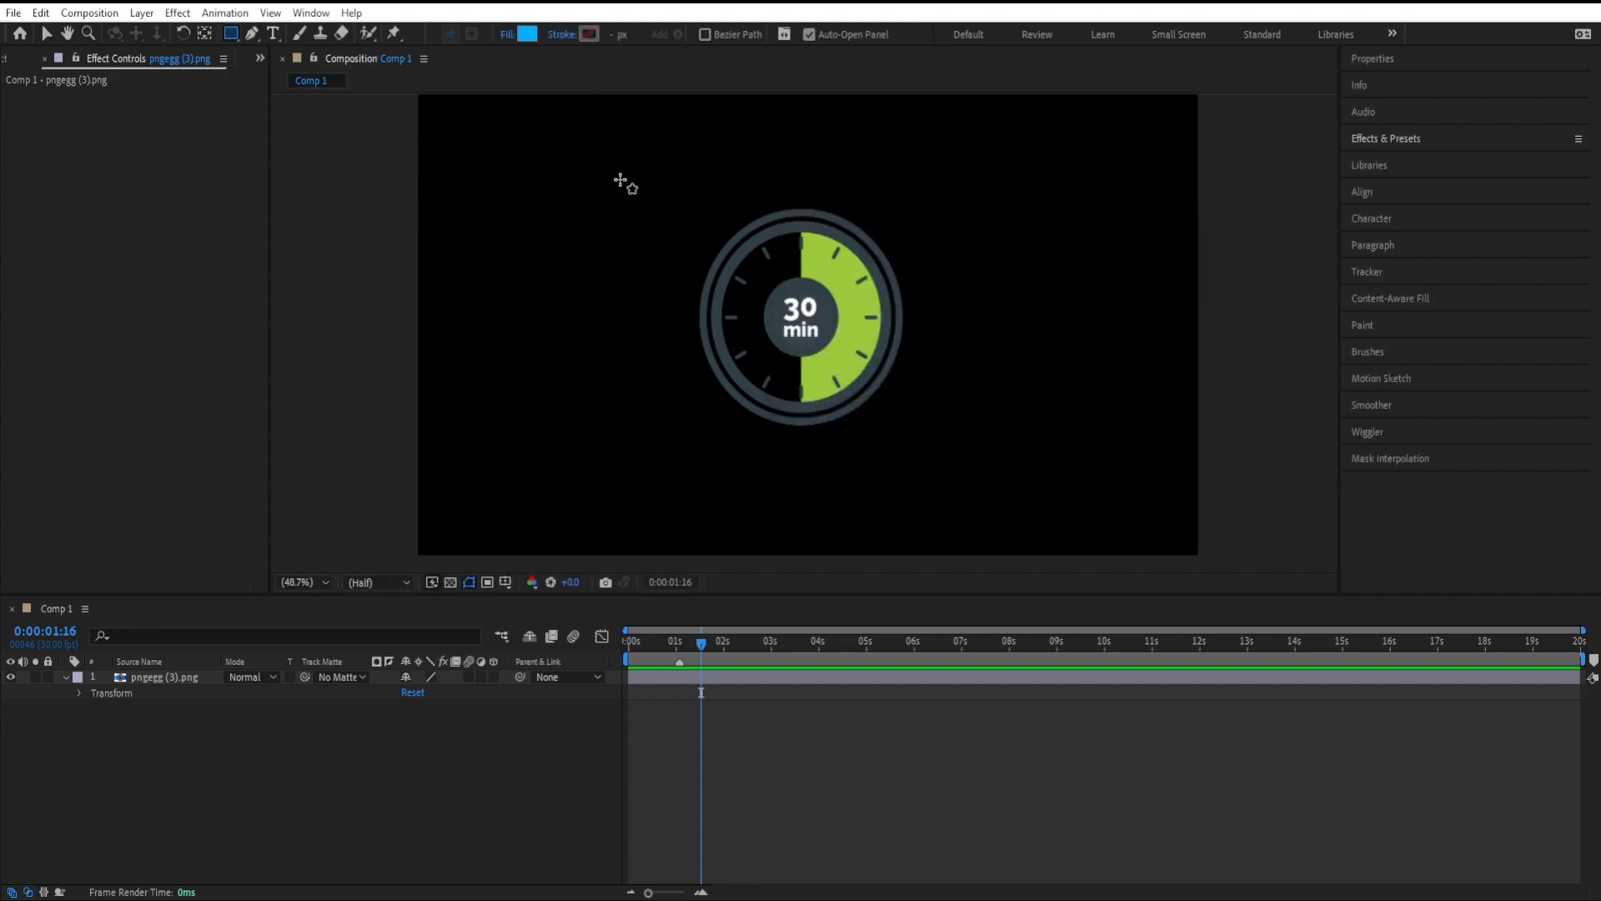
pyautogui.moveTo(607, 182); pyautogui.dragTo(1029, 508)
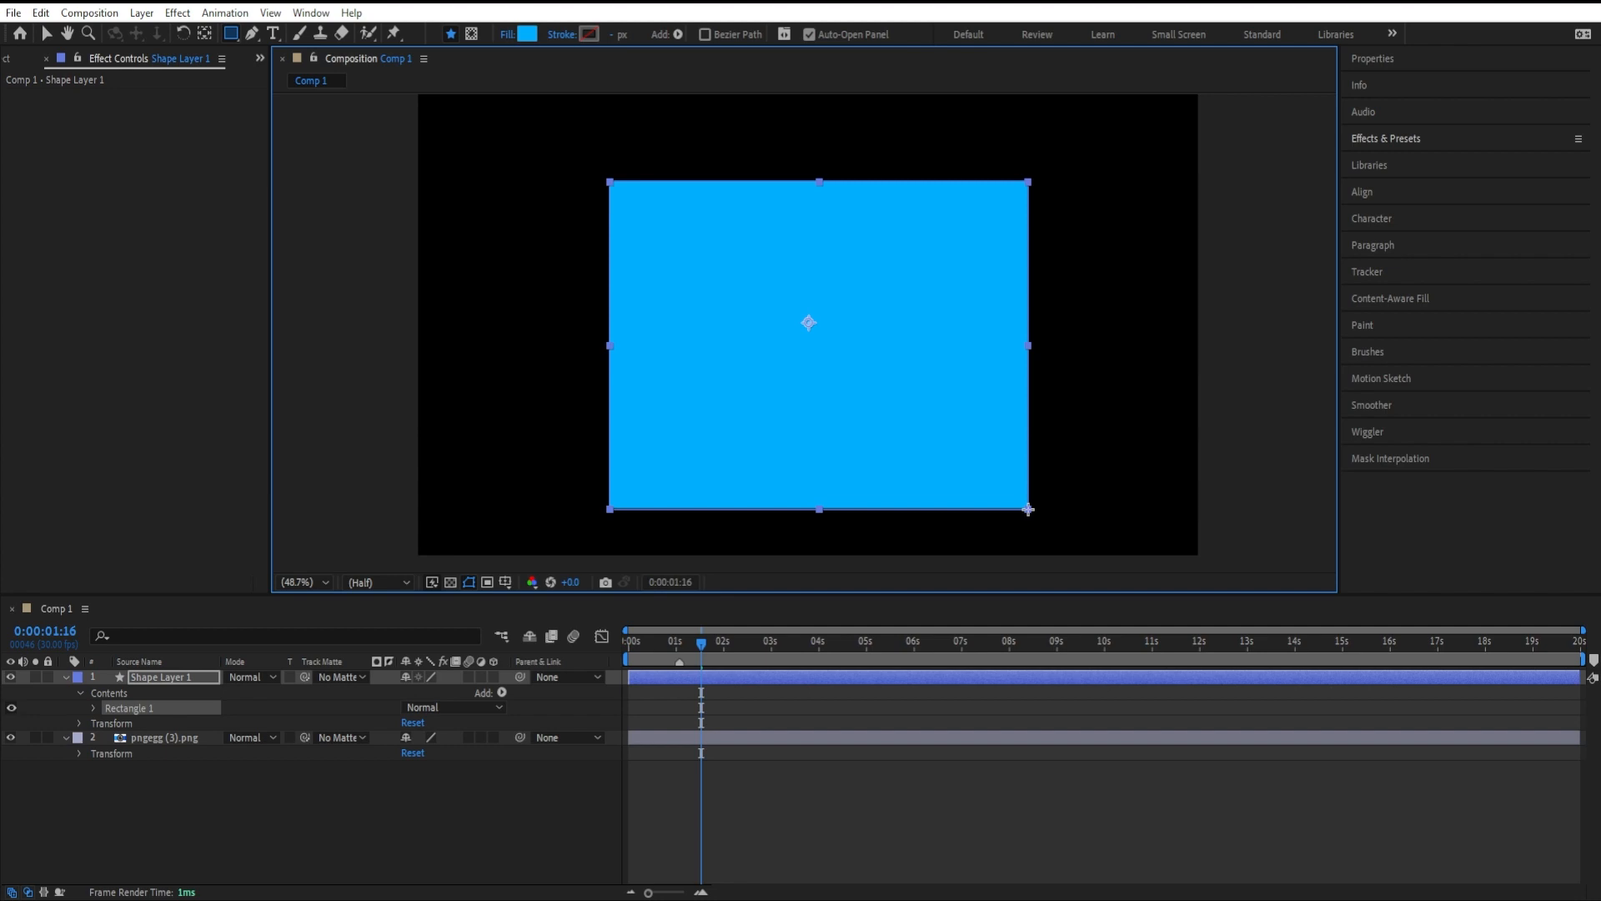
pyautogui.moveTo(1026, 509); pyautogui.dragTo(978, 439)
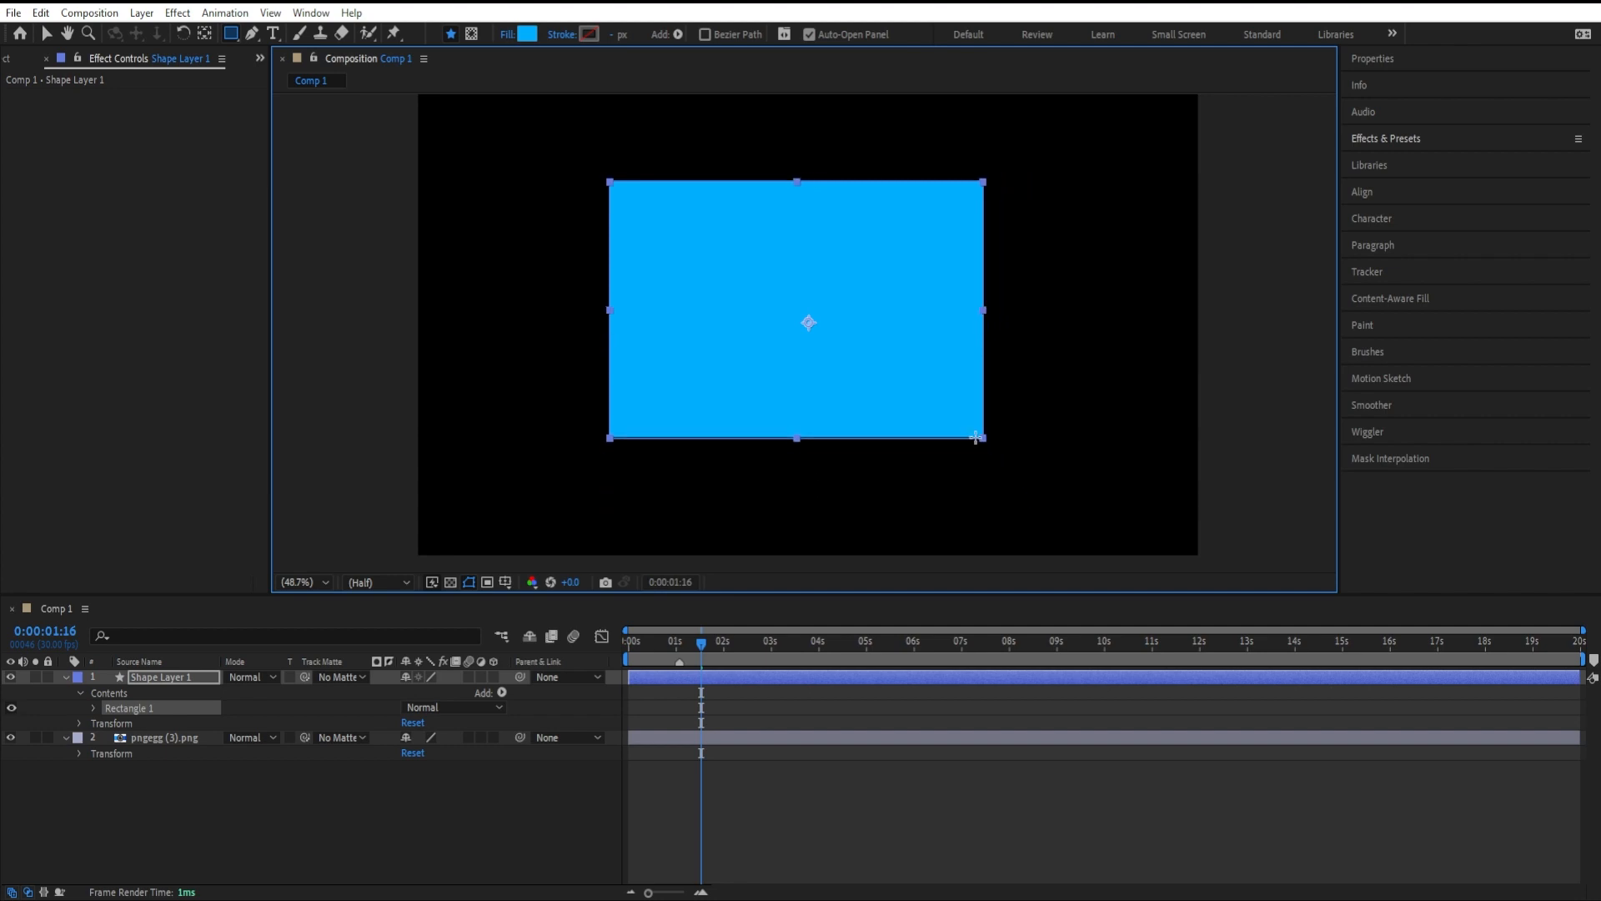
pyautogui.moveTo(977, 437); pyautogui.dragTo(991, 490)
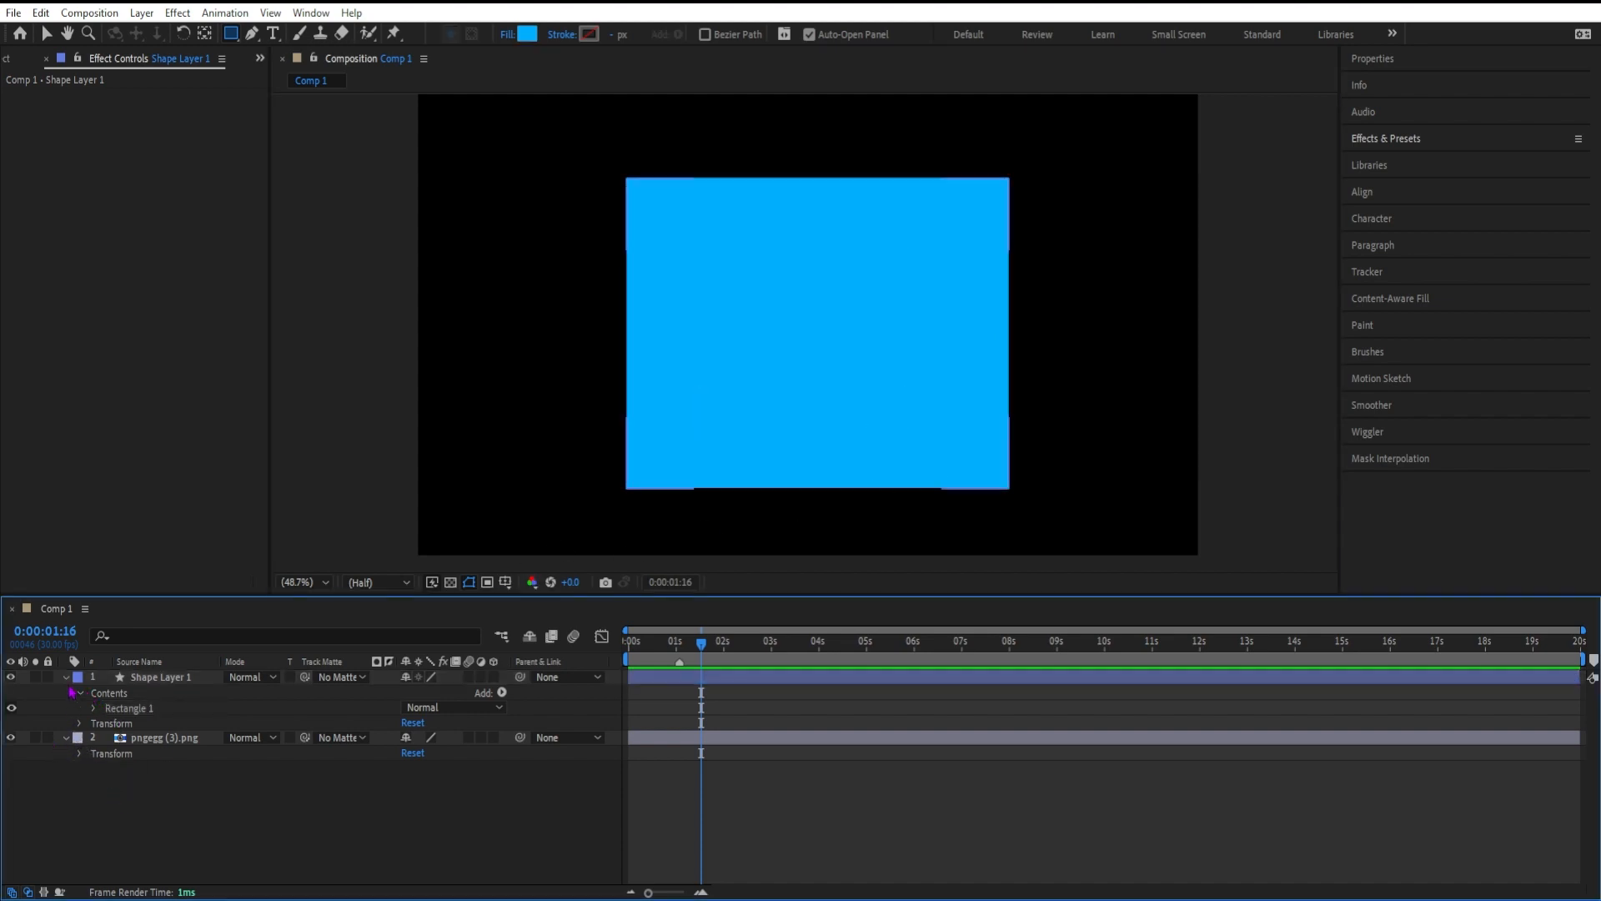
# - Reorder layers so pngegg (3).png sits above Shape Layer 1, then select Shape Layer 1
pyautogui.doubleClick(167, 677)
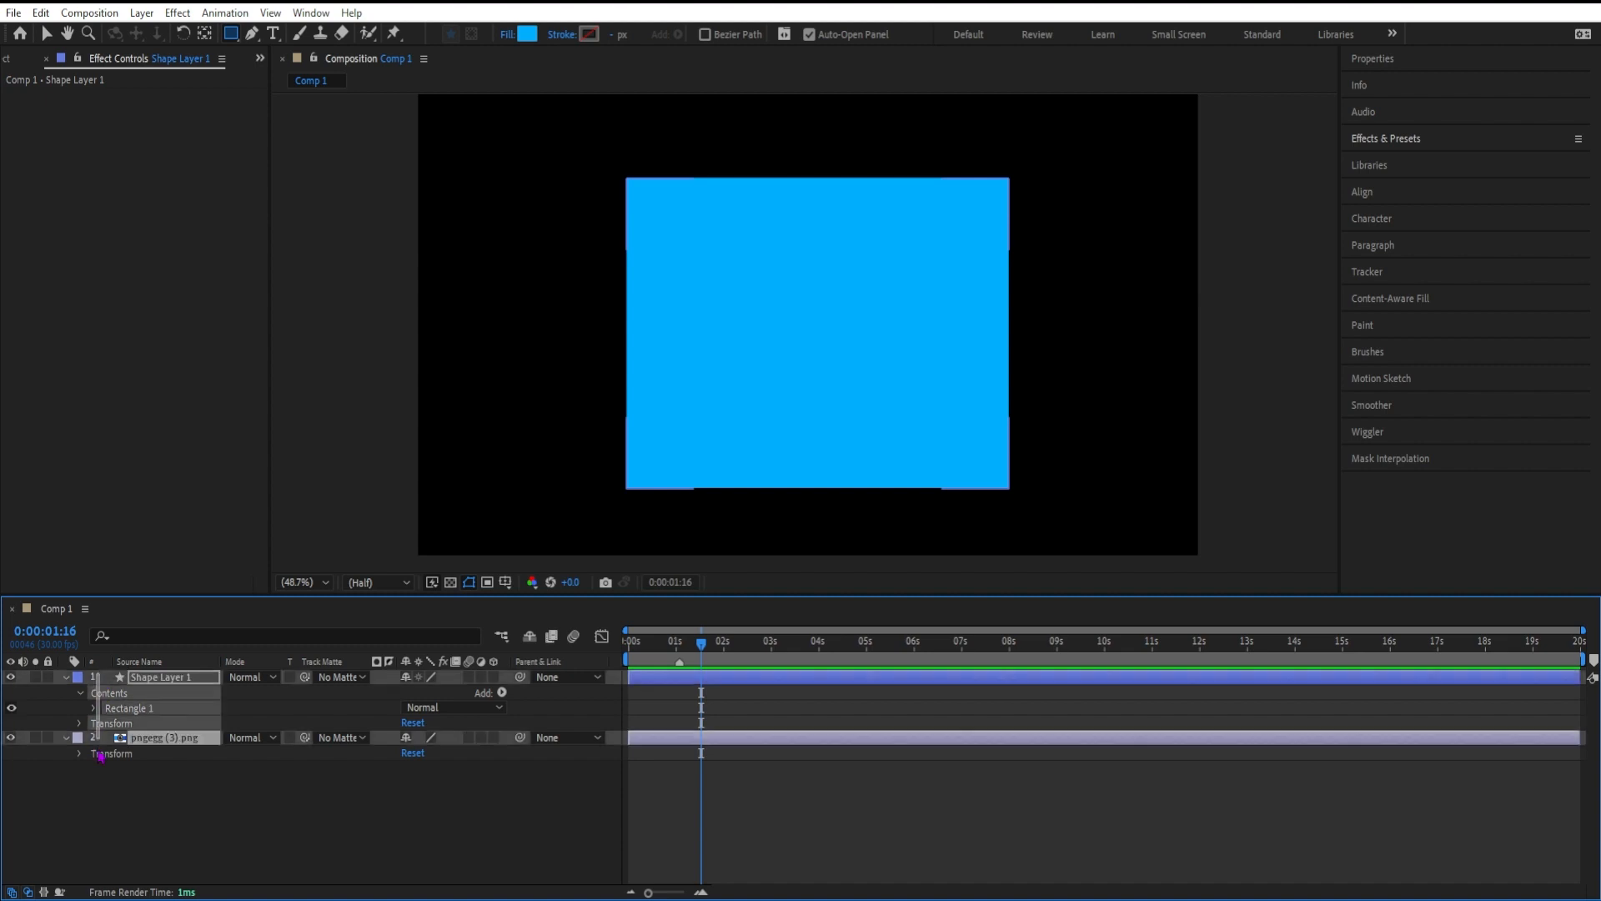
pyautogui.click(163, 737)
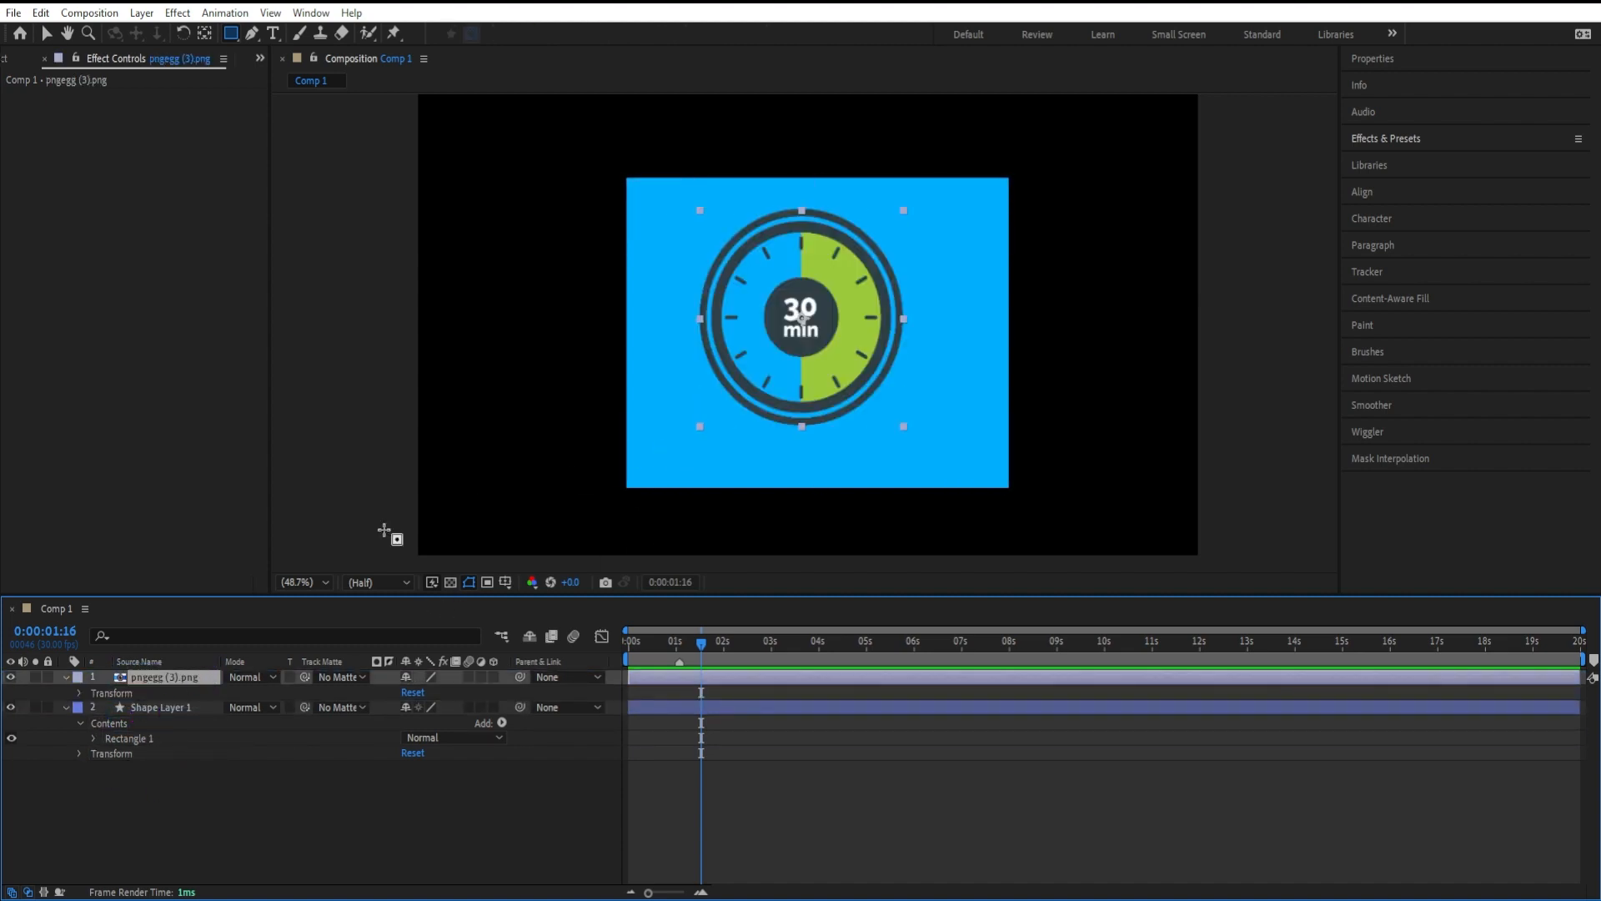
pyautogui.click(160, 707)
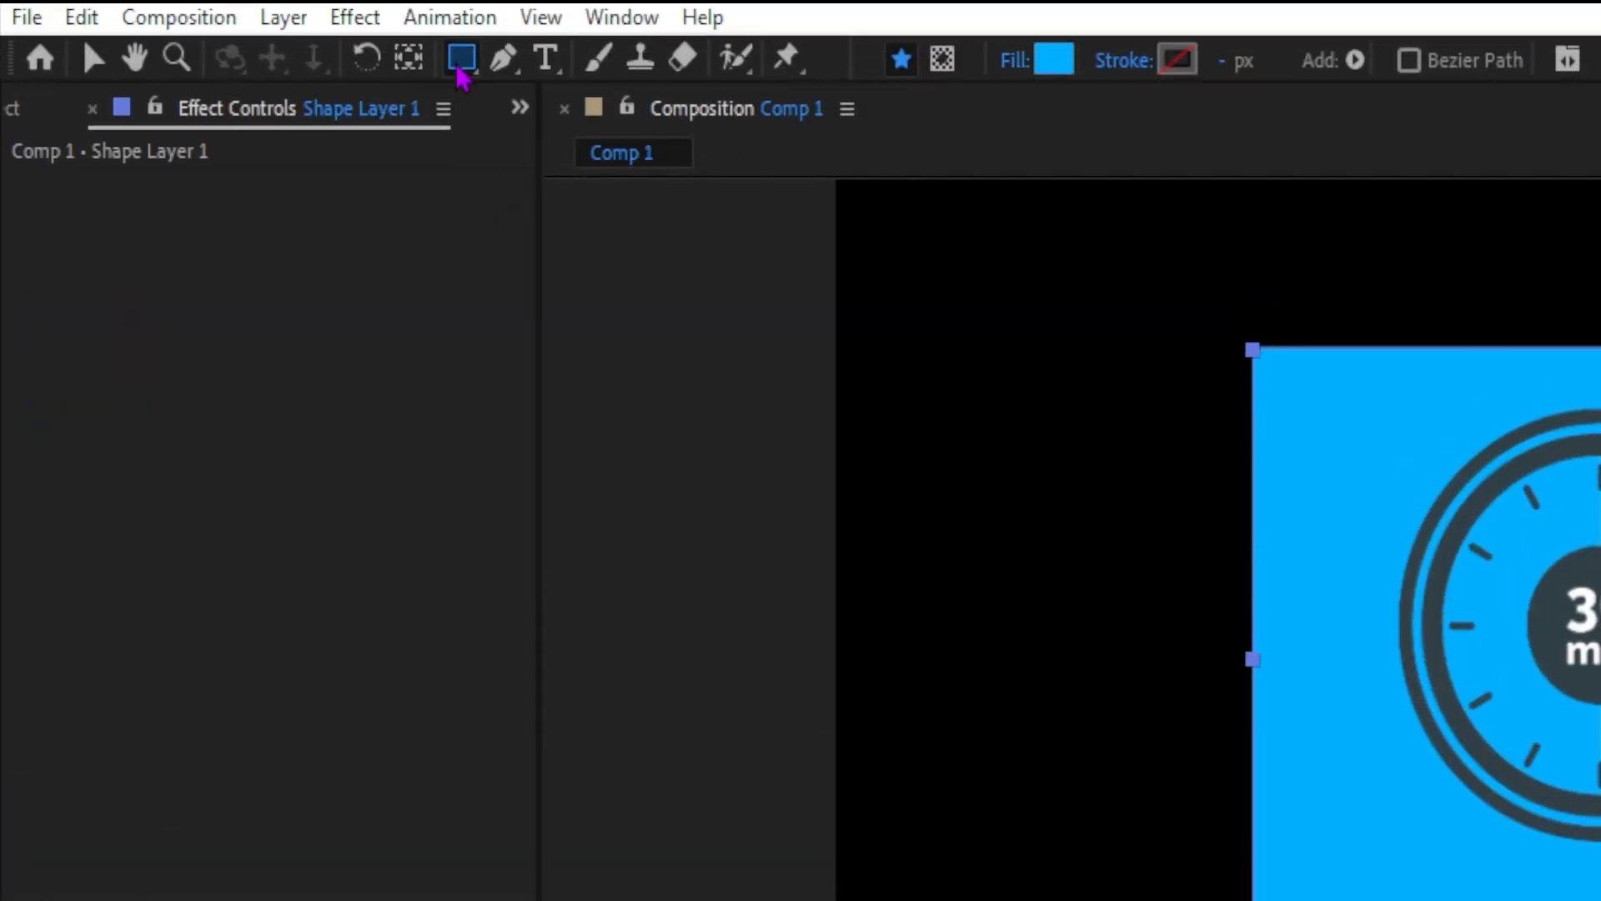
# - Switch to the Ellipse Tool with Shape Layer 1 selected for masking
pyautogui.click(458, 57)
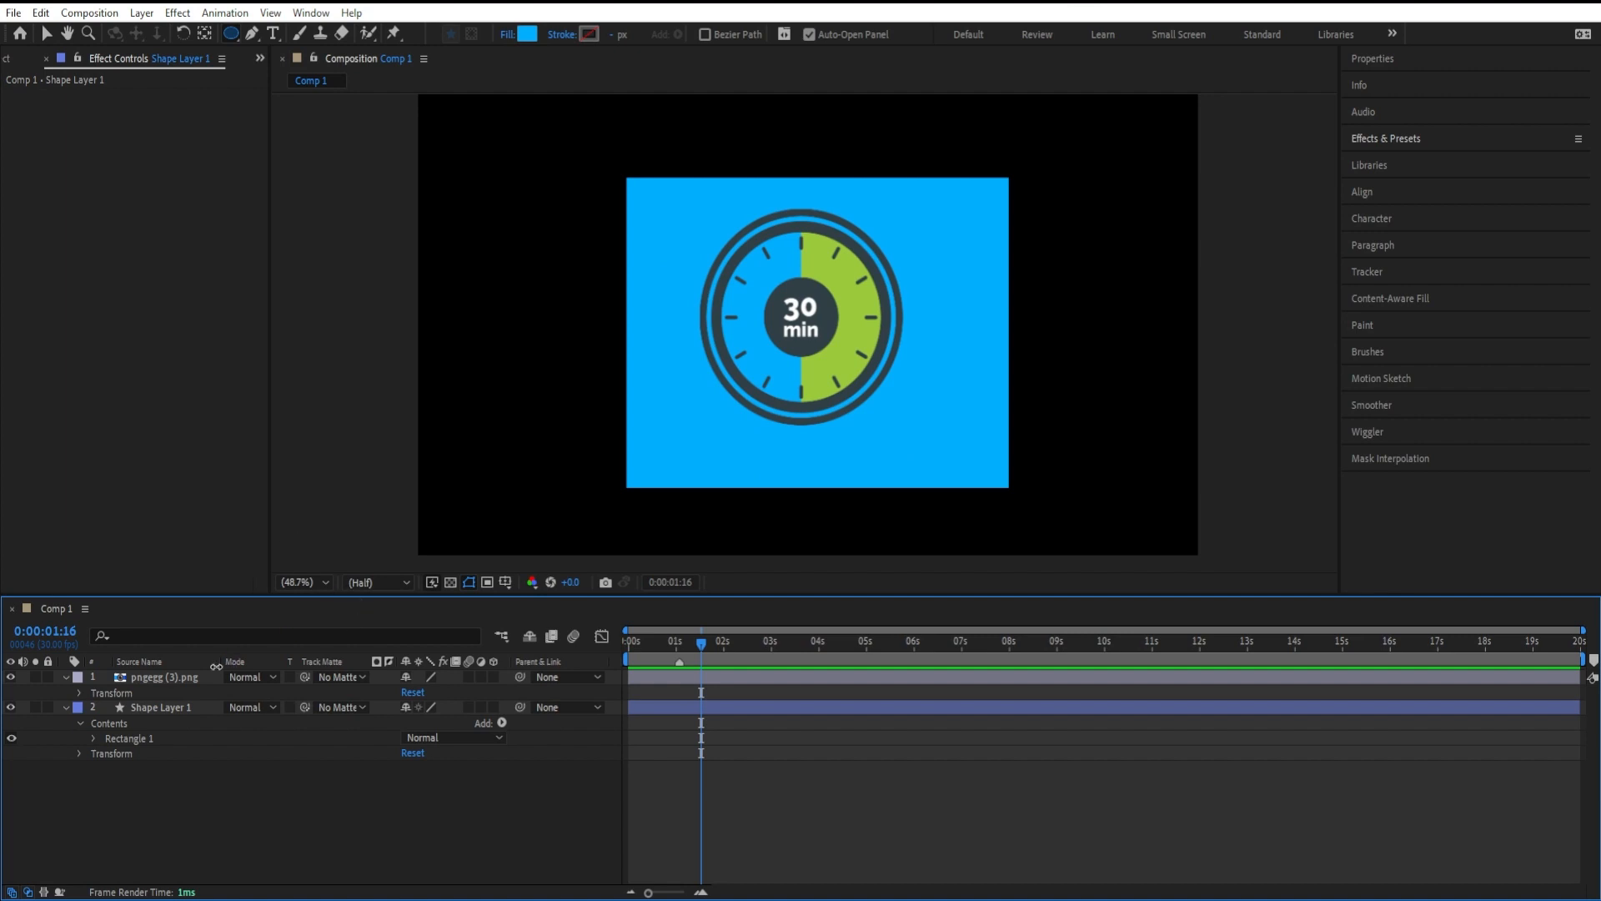
pyautogui.click(160, 707)
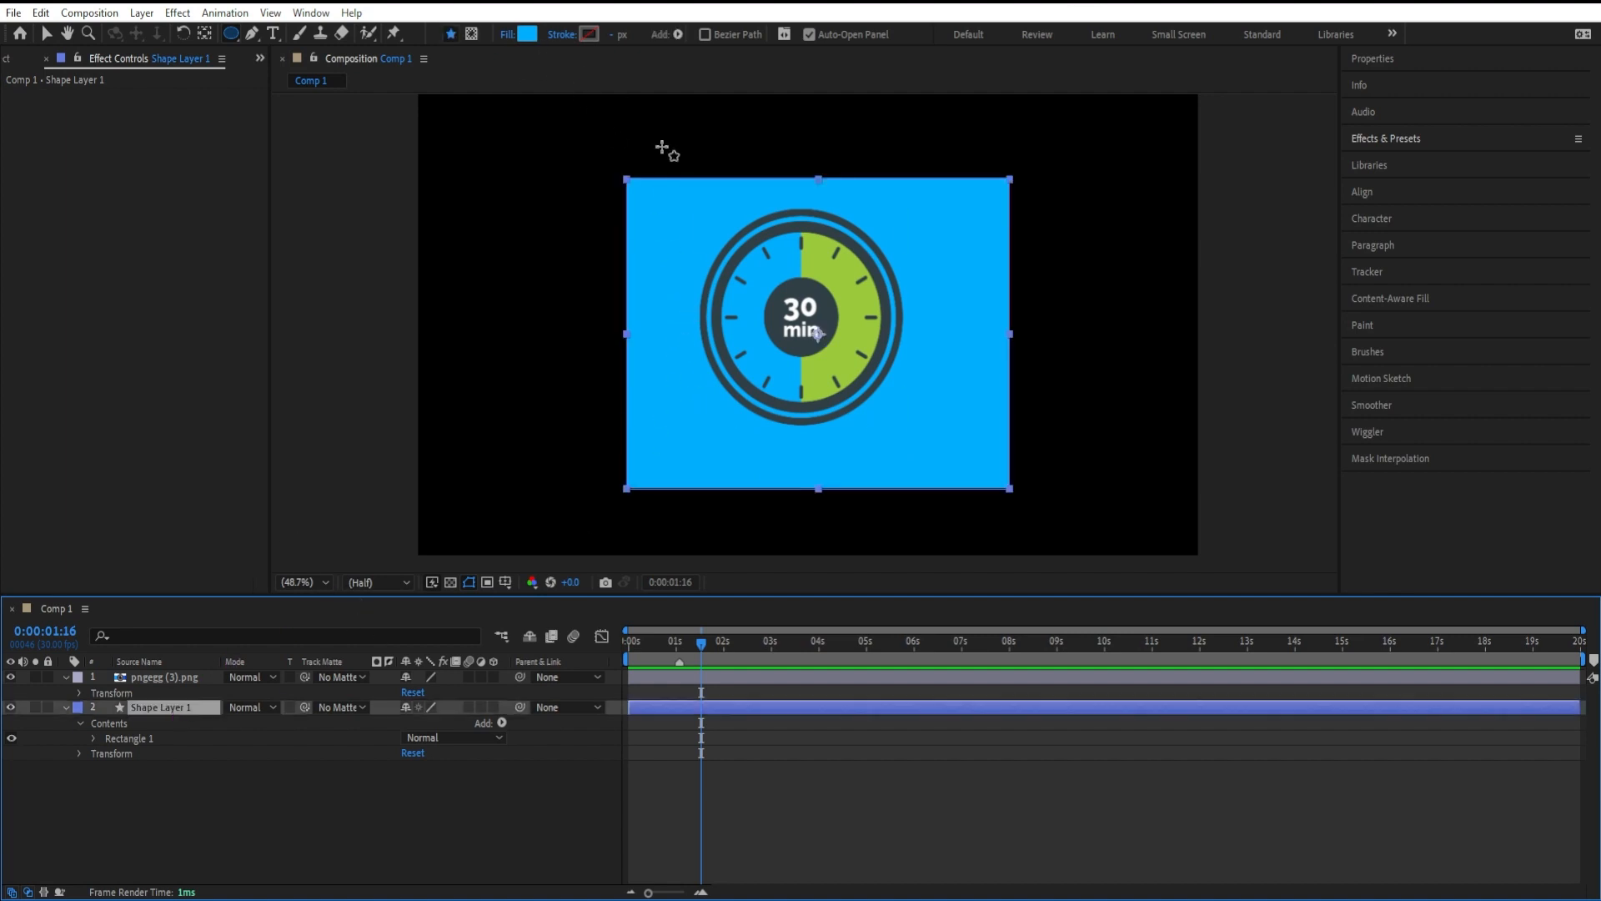
pyautogui.moveTo(693, 275)
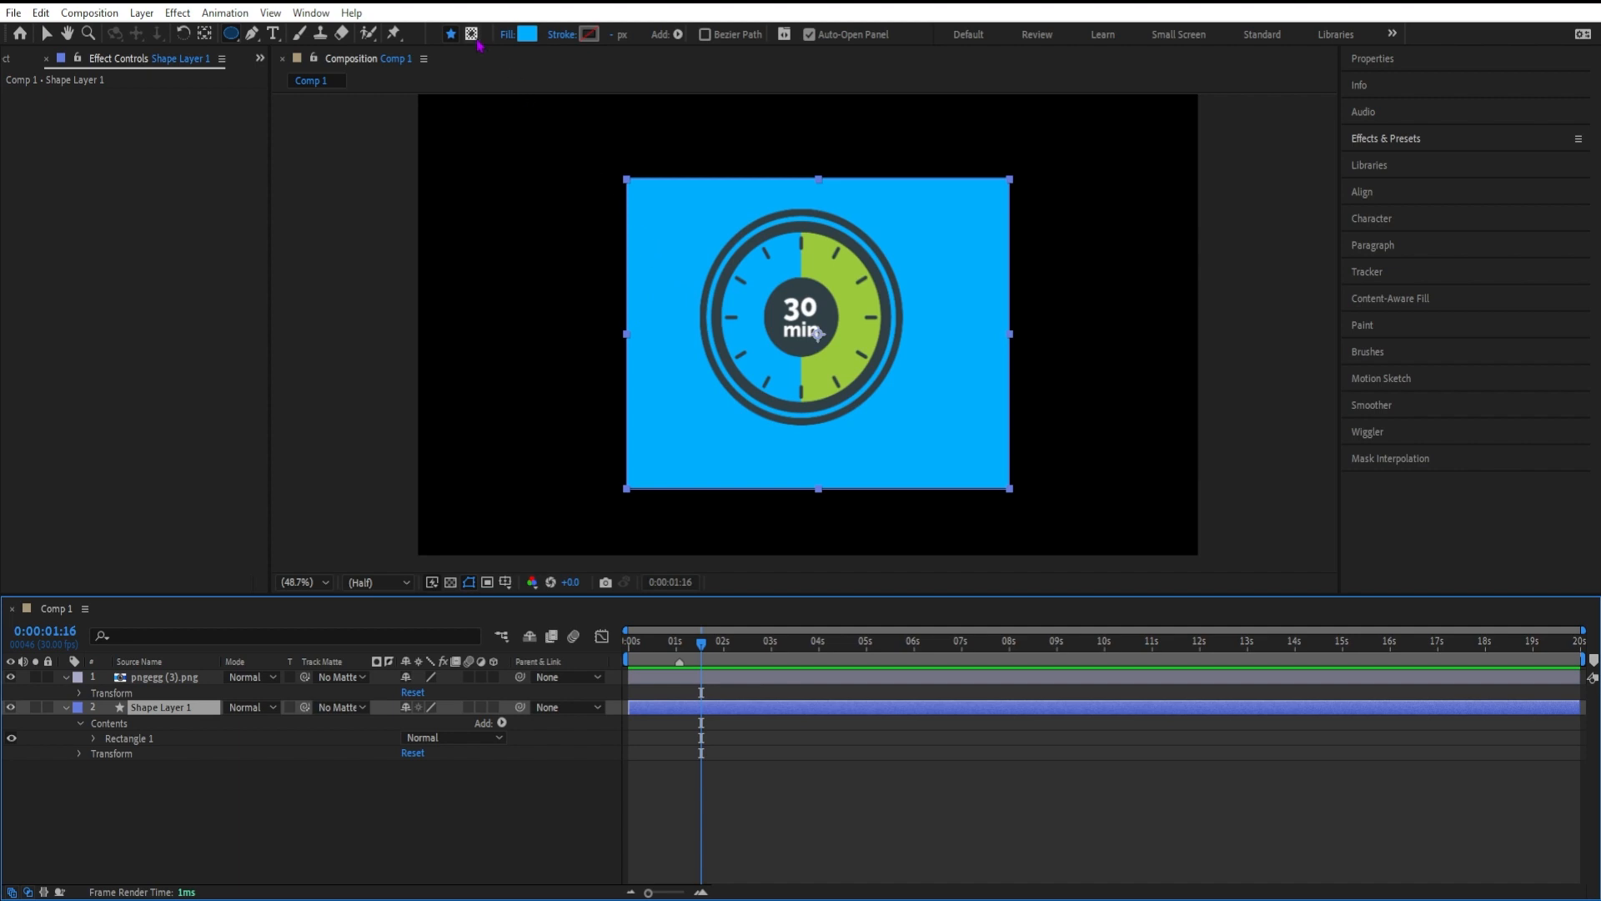
pyautogui.moveTo(470, 33)
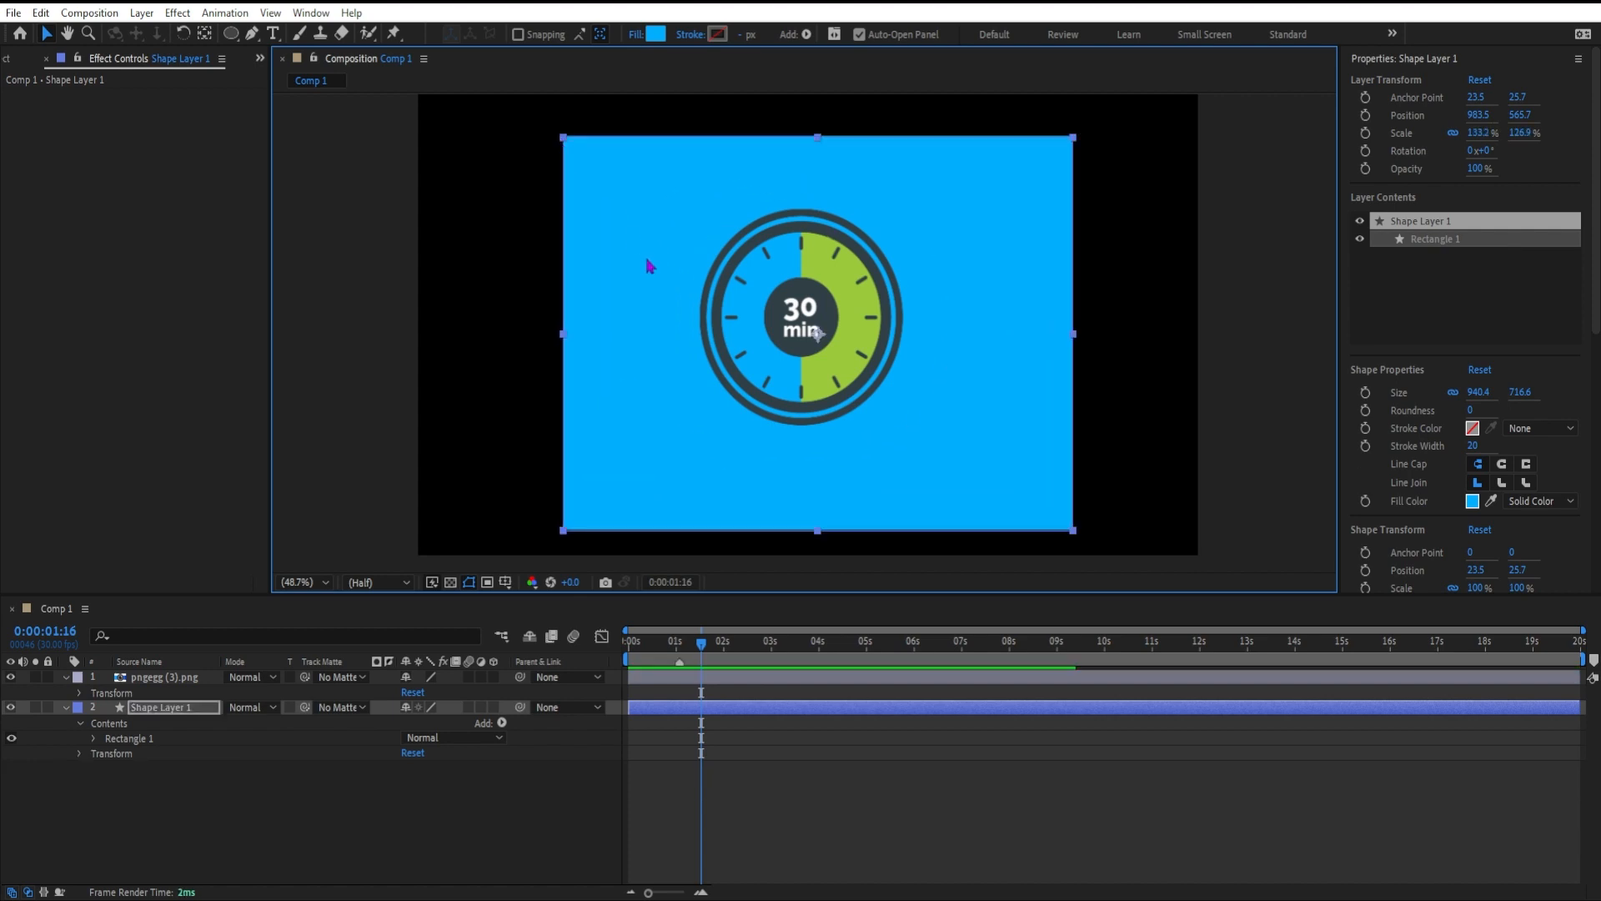
# - Draw an elliptical Mask 1 on Shape Layer 1, trimming the blue shape into a disc
pyautogui.moveTo(817, 327); pyautogui.dragTo(799, 322)
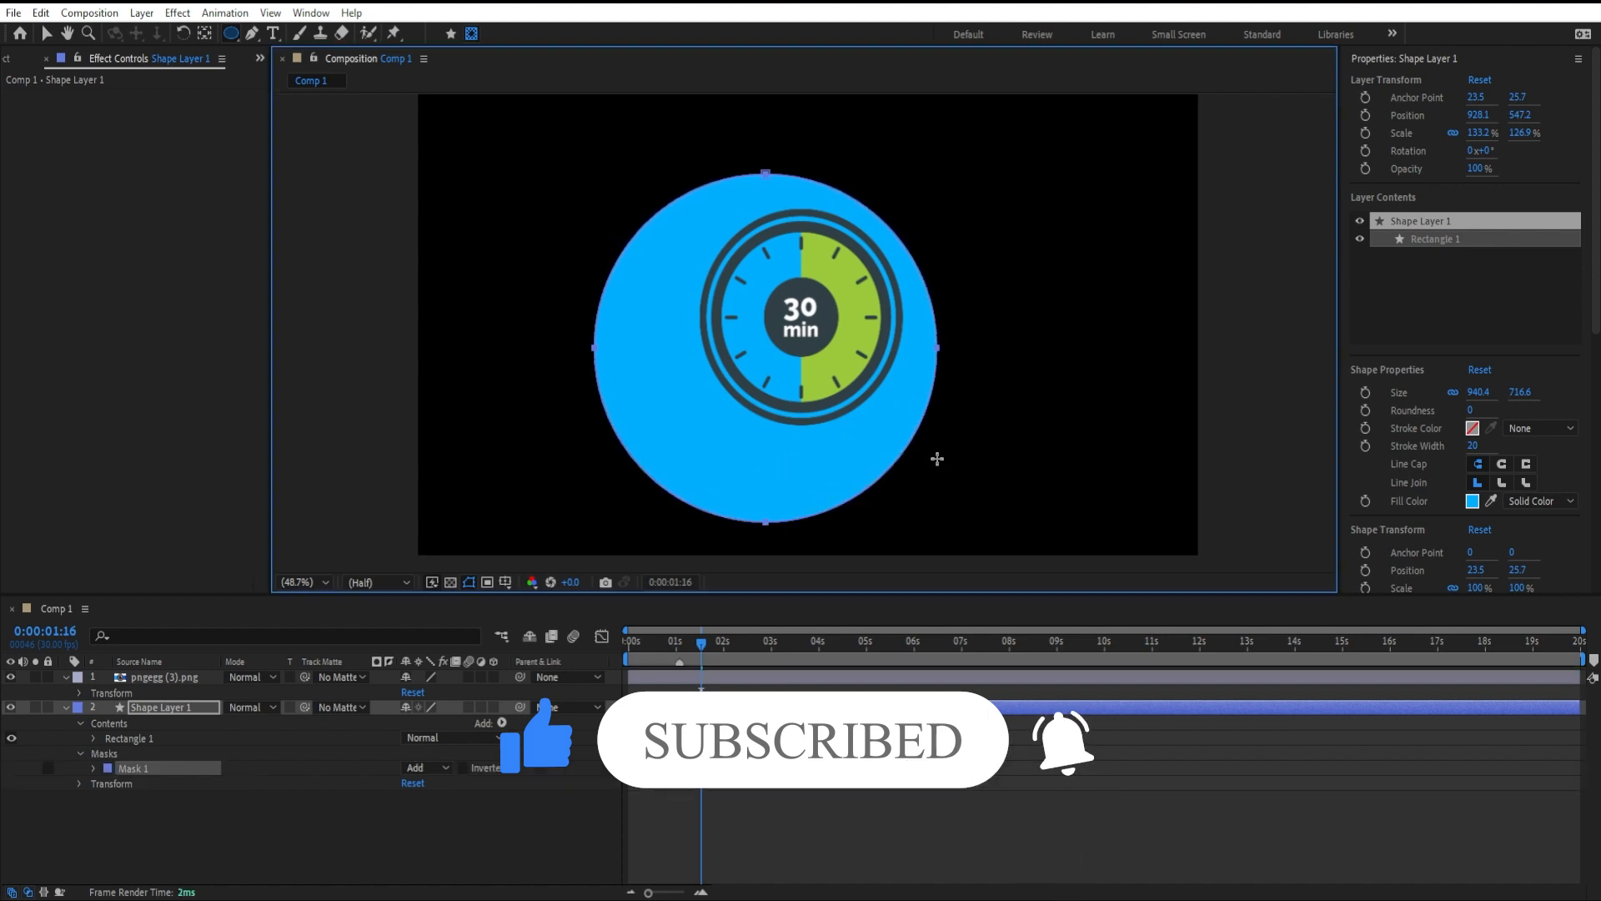
pyautogui.moveTo(906, 447)
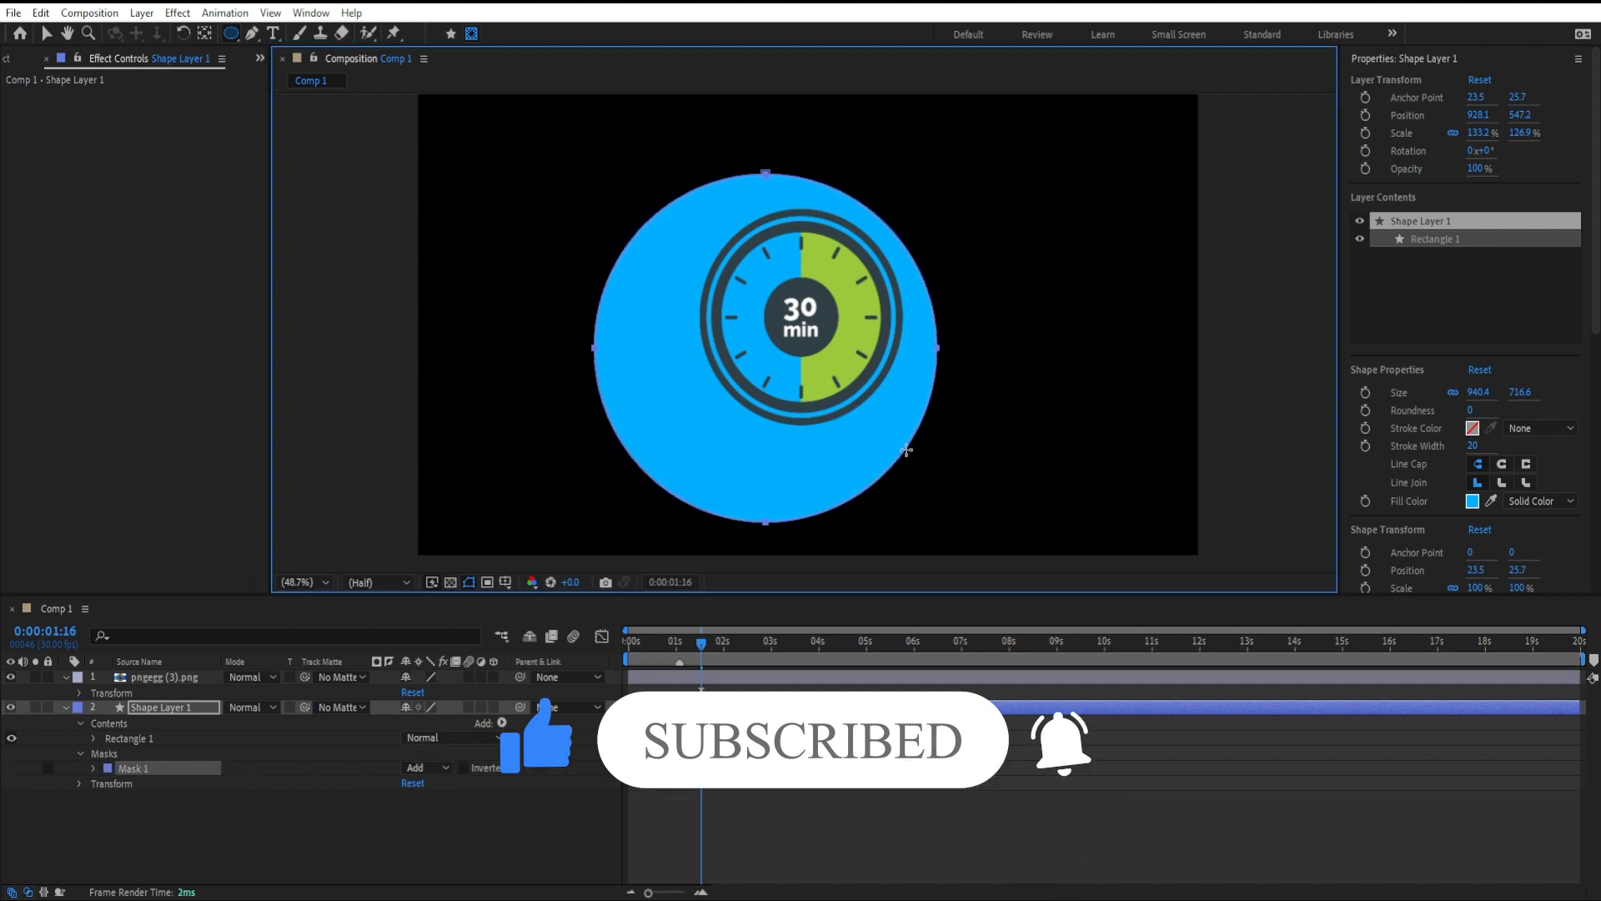